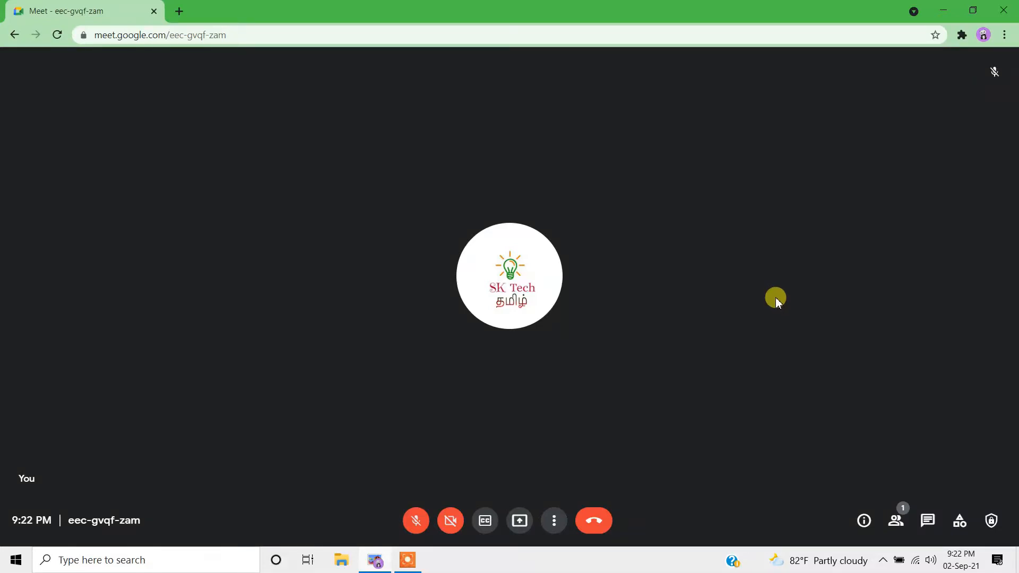
Step: Try unmuting the Meet microphone and dismiss the missing-microphone warning
left_click(415, 520)
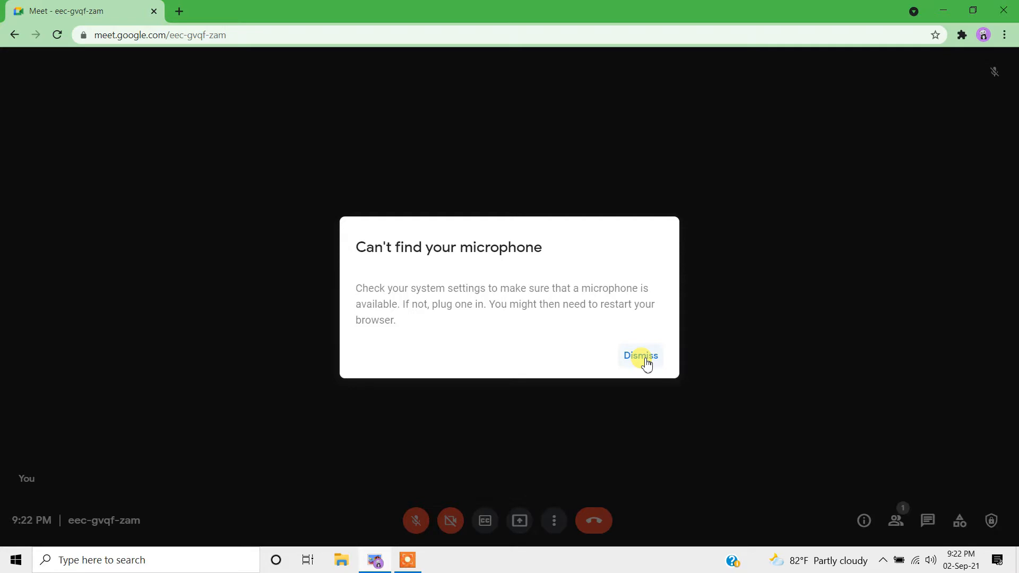
left_click(639, 356)
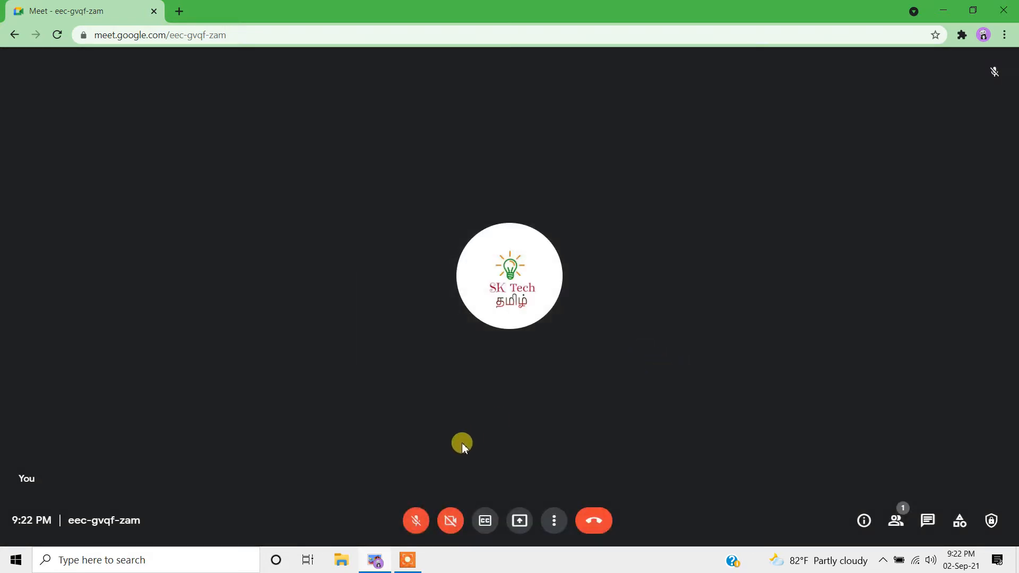
mouse_move(386, 343)
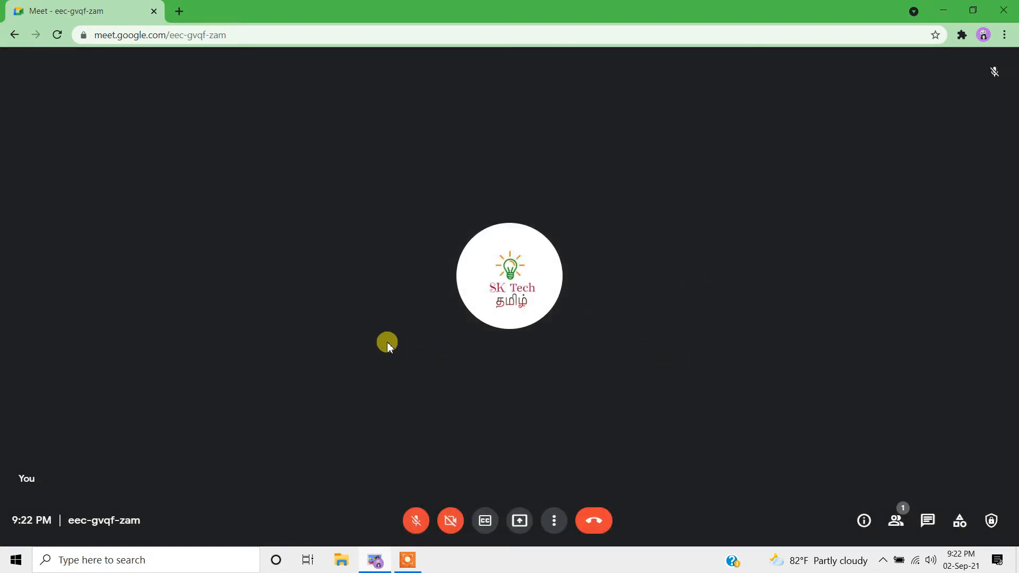
mouse_move(16, 559)
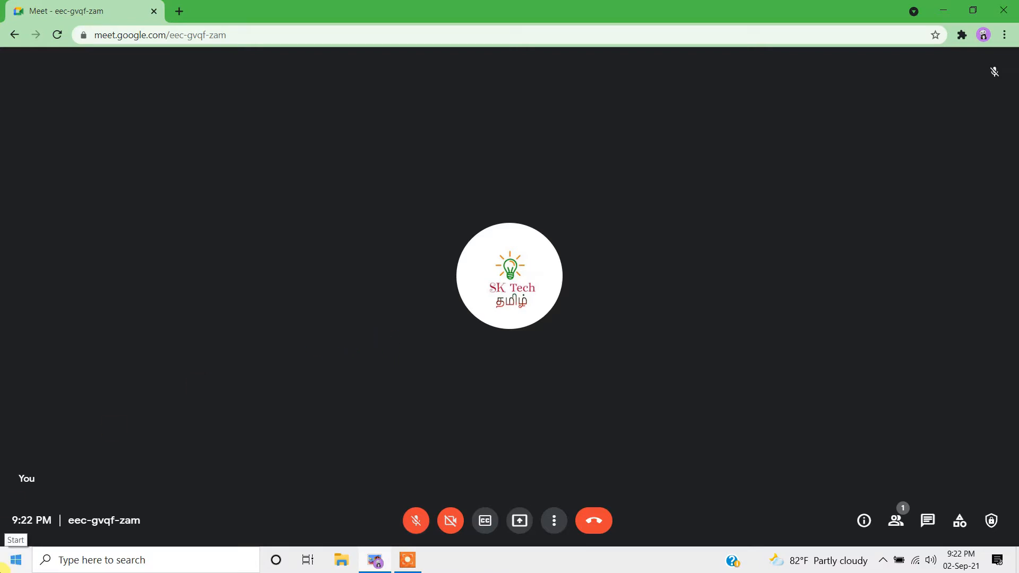
Step: Launch Control Panel from Start search and open its Sound settings
left_click(12, 559)
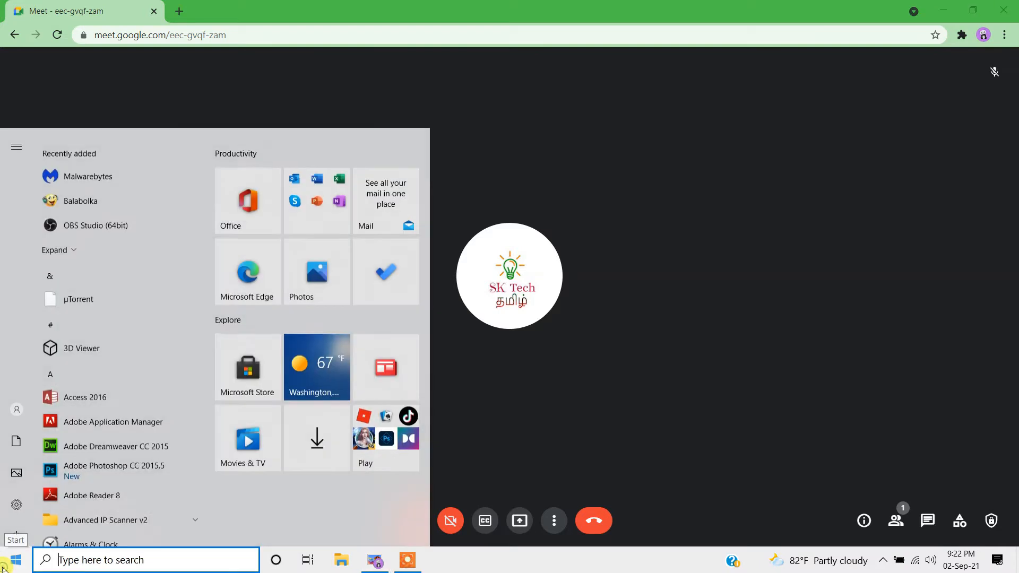
type("control Panel")
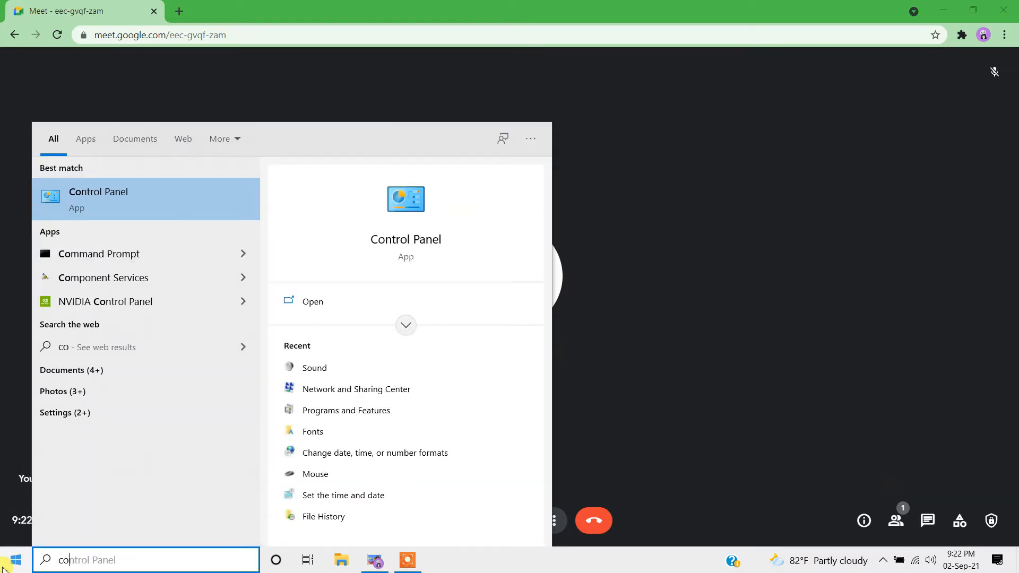
left_click(98, 199)
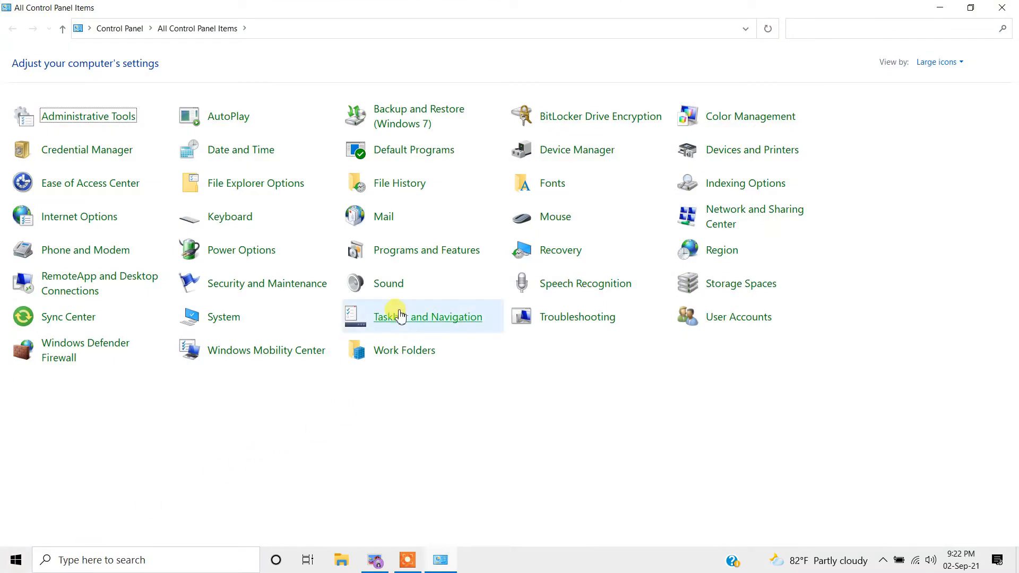
mouse_move(386, 286)
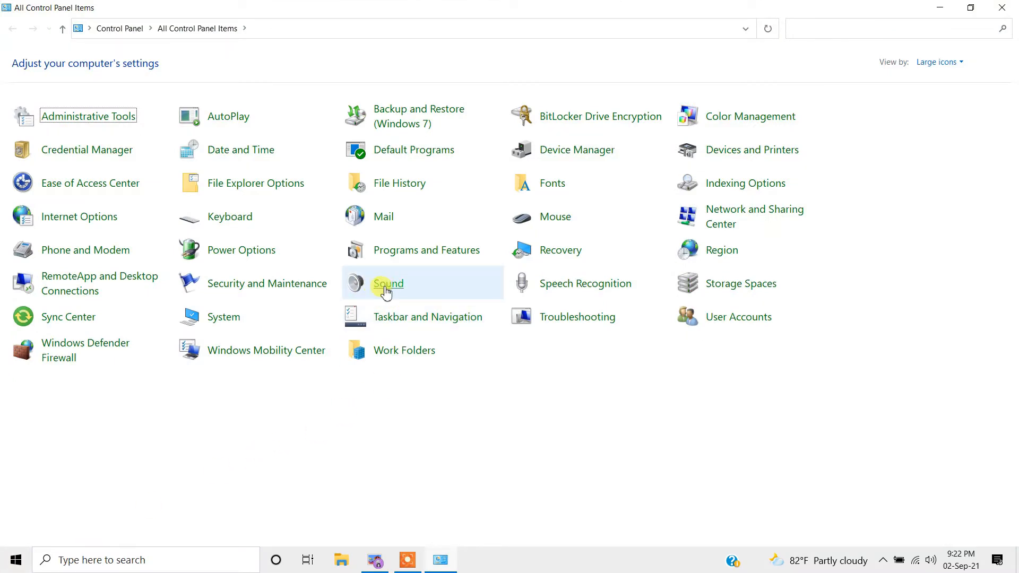
double_click(387, 284)
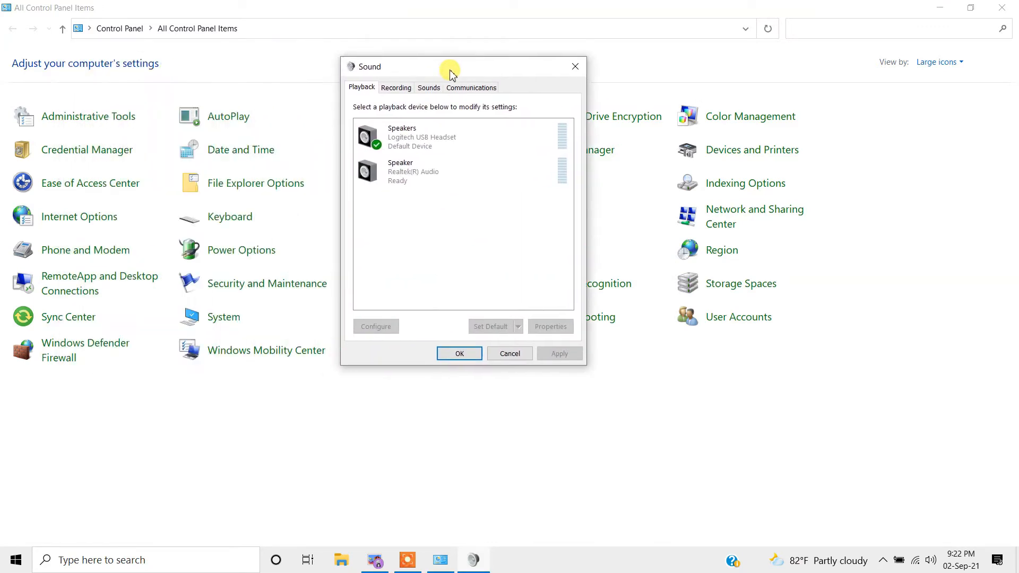
Step: Show disabled devices on the Recording tab so both microphones appear
left_click(396, 88)
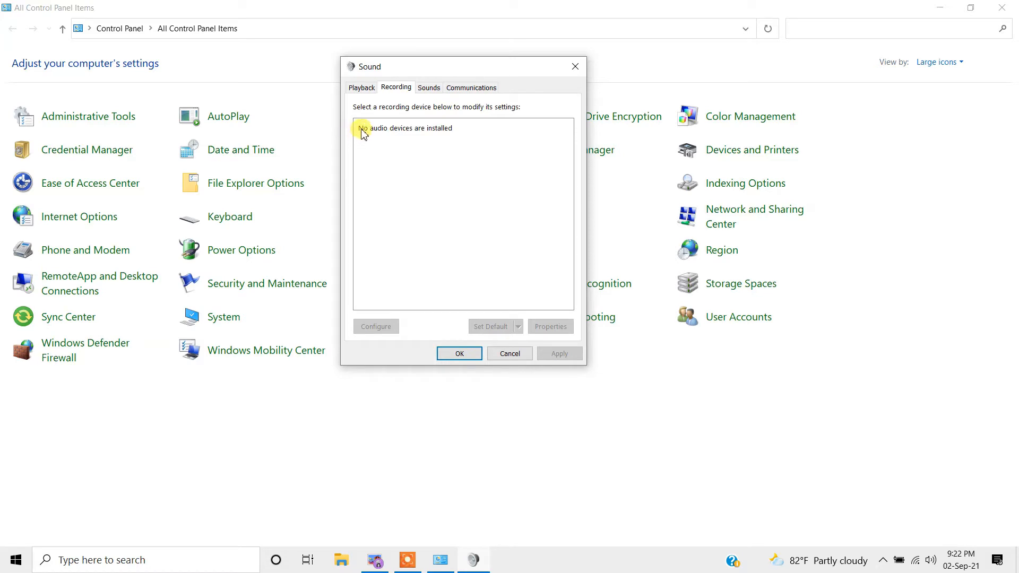
mouse_move(497, 137)
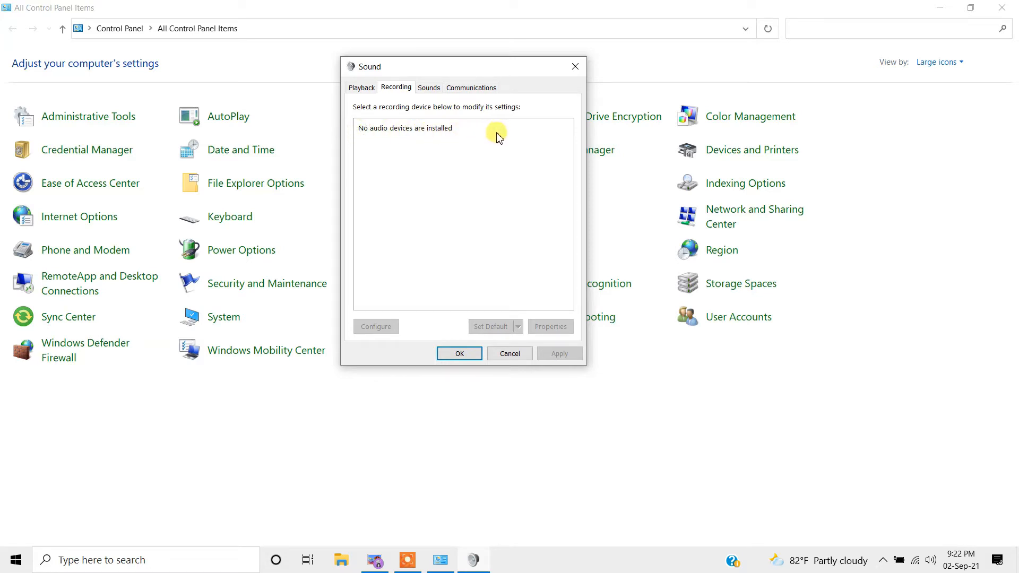
mouse_move(465, 143)
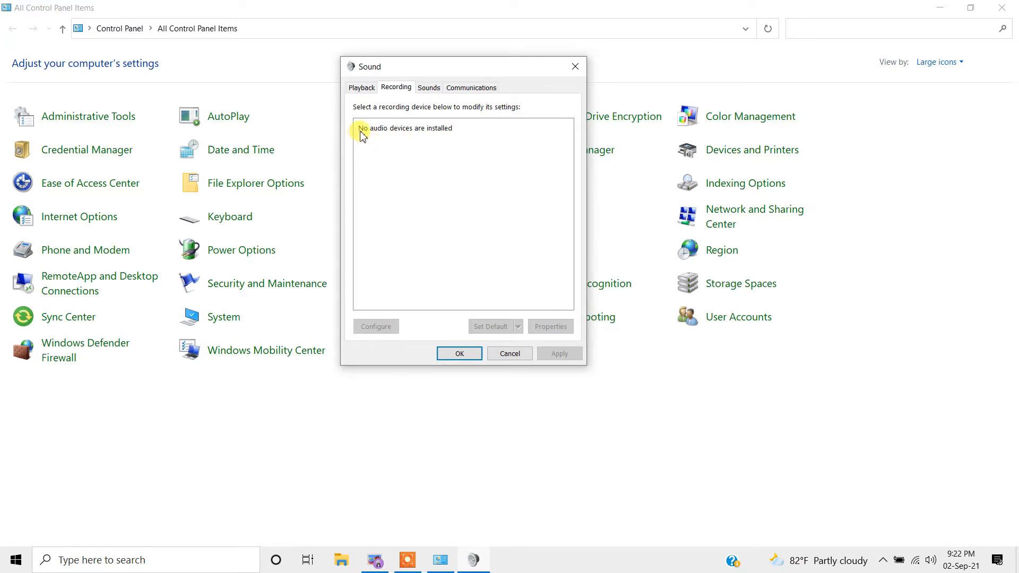
mouse_move(414, 151)
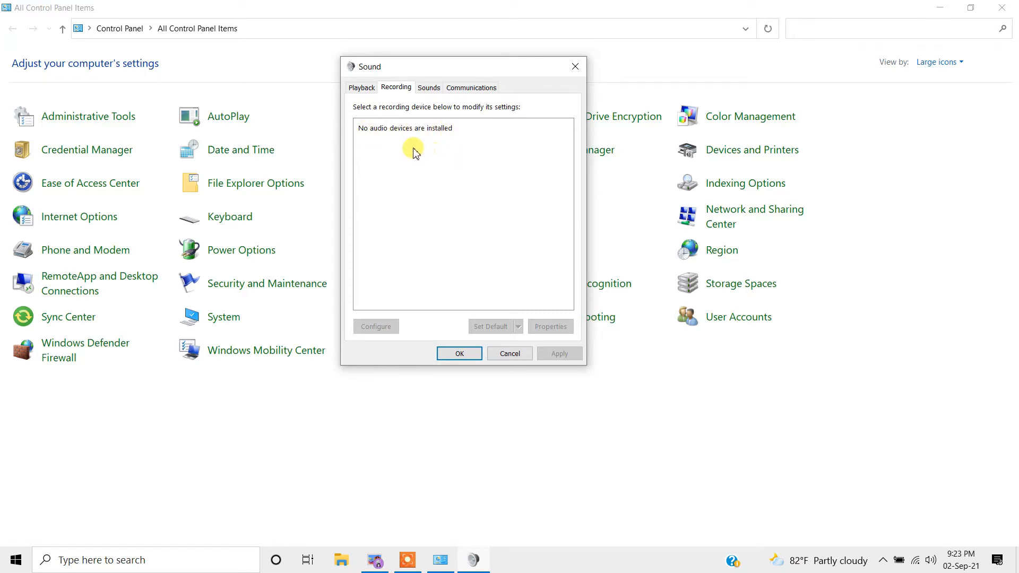
right_click(413, 151)
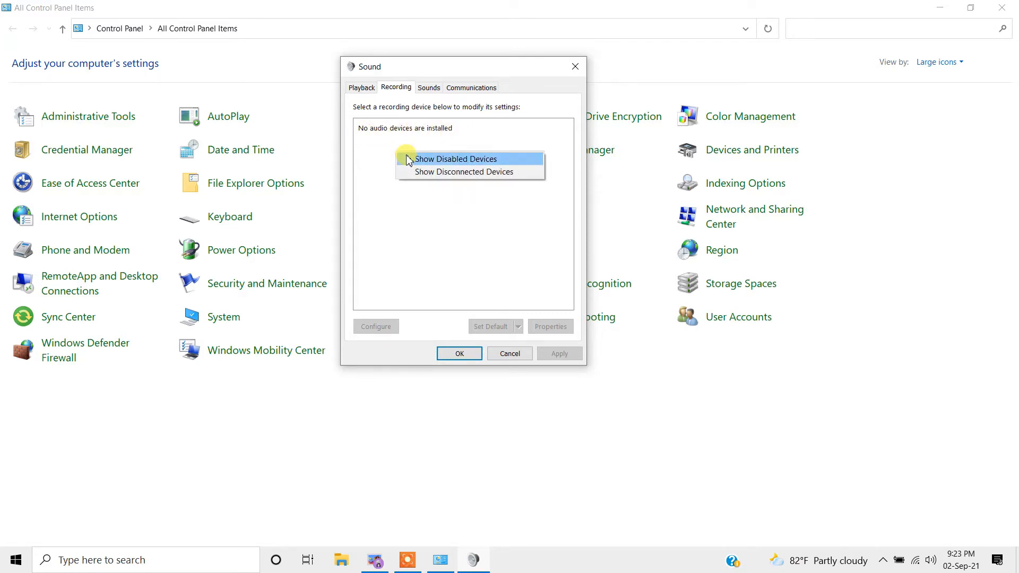
mouse_move(453, 161)
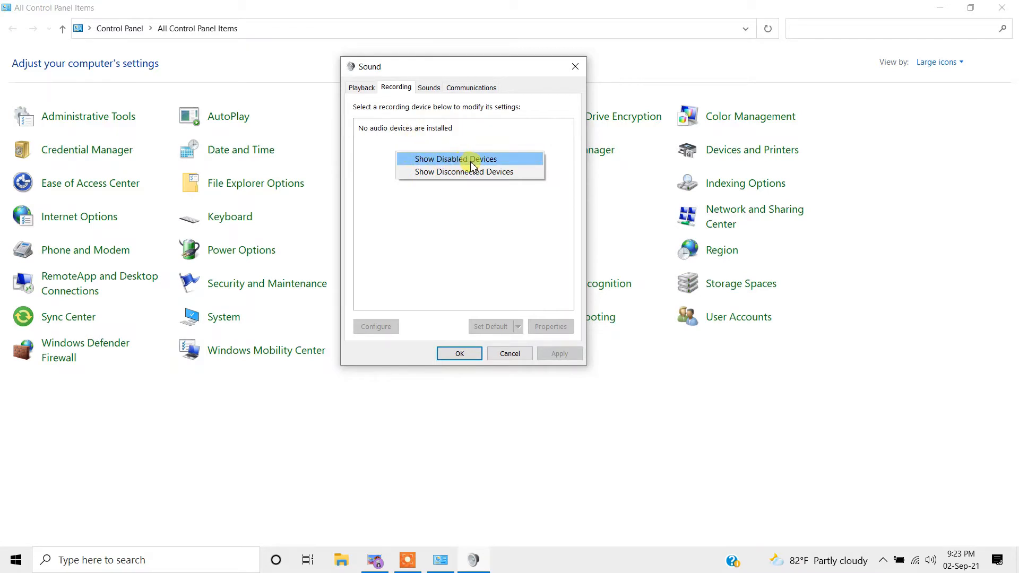
left_click(457, 158)
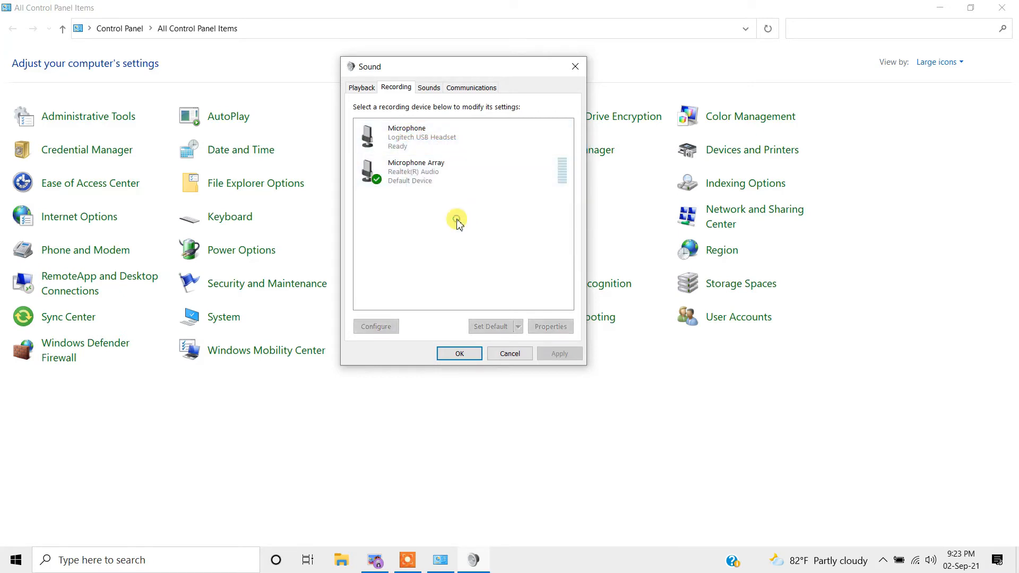
Step: Set the Logitech USB Headset microphone as default recording device and confirm with OK
left_click(422, 137)
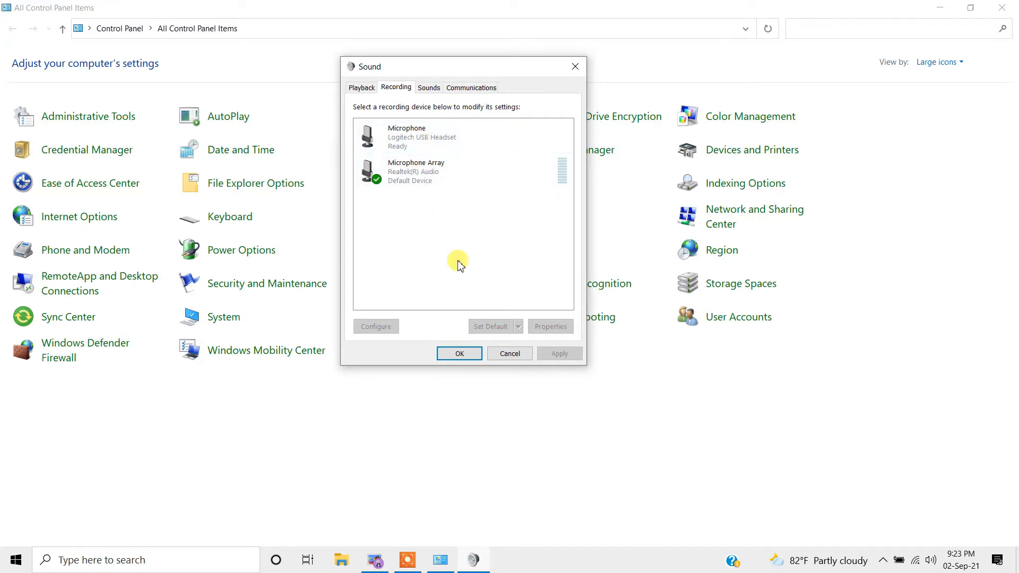
left_click(421, 137)
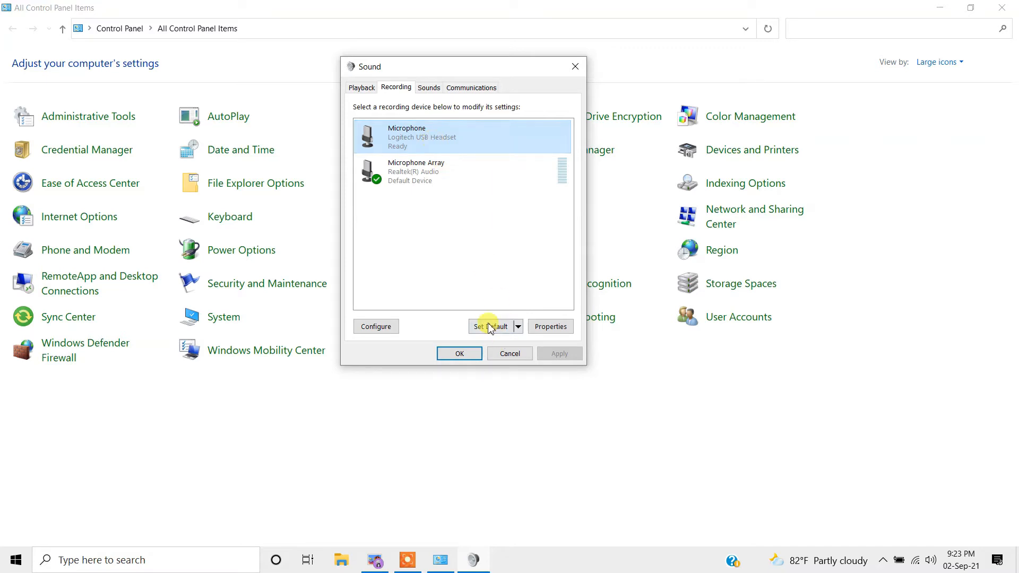
left_click(490, 325)
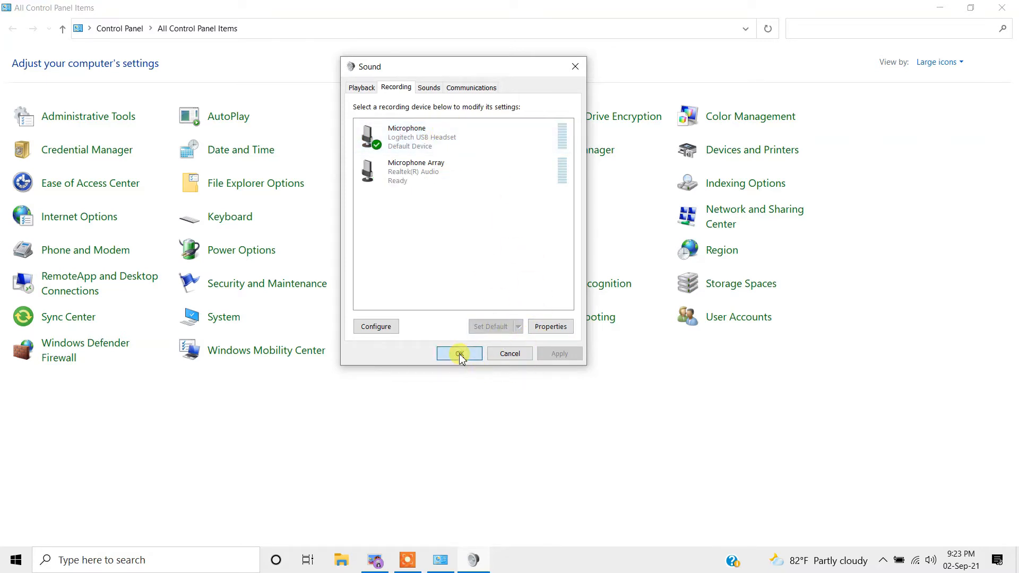
left_click(459, 353)
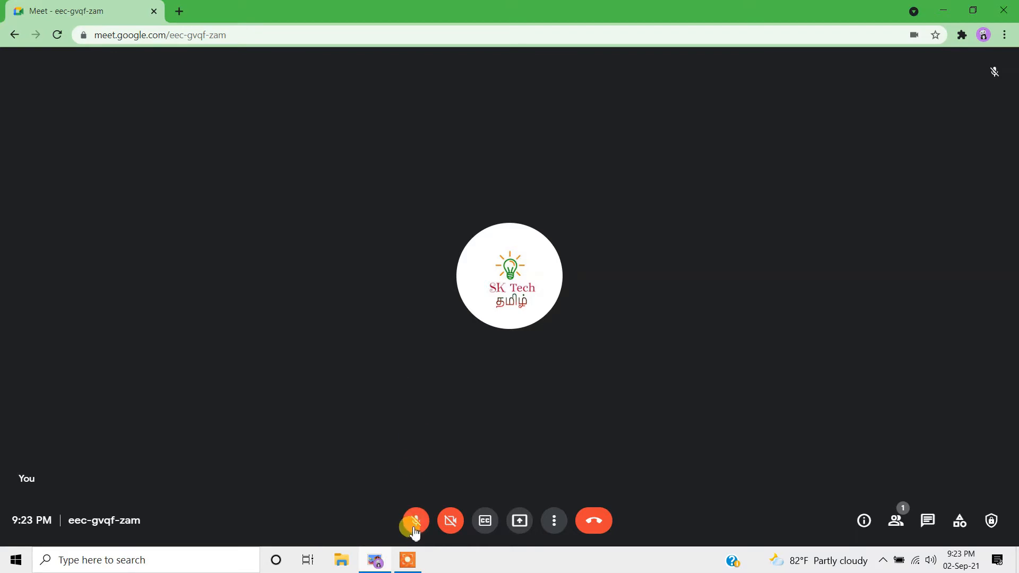
Step: Try turning on the Meet call microphone, which remains off
left_click(415, 520)
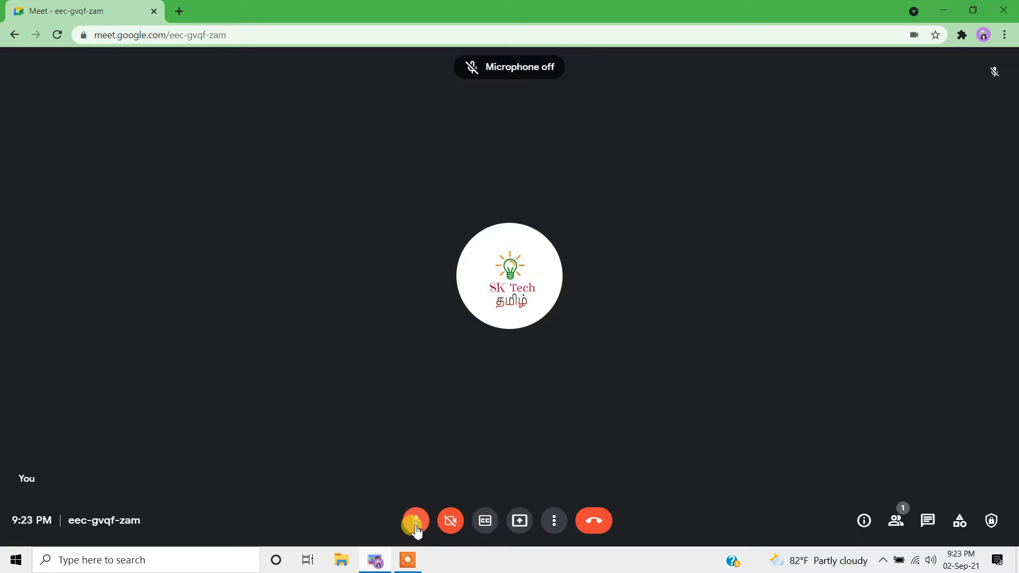
left_click(416, 520)
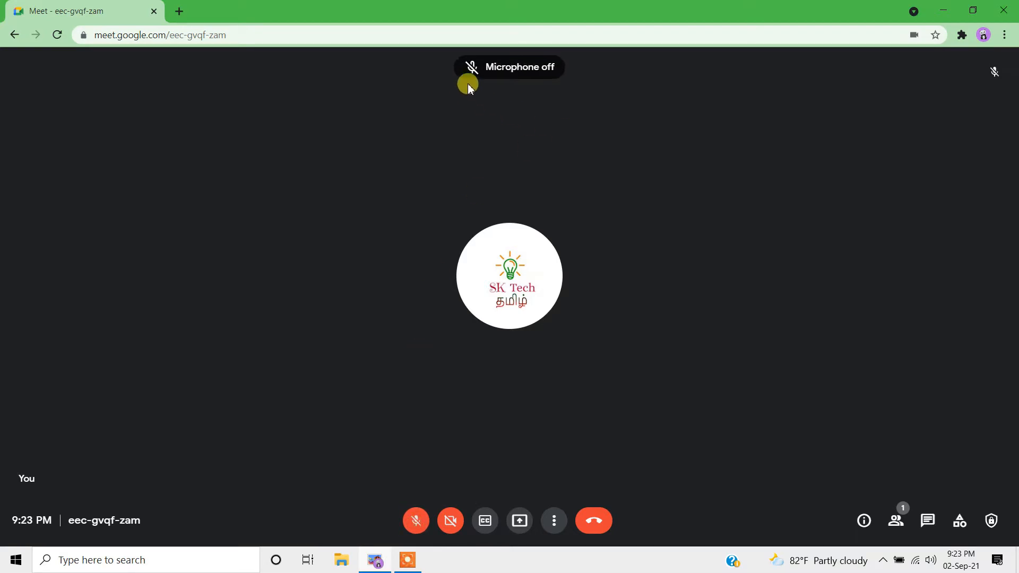
mouse_move(651, 135)
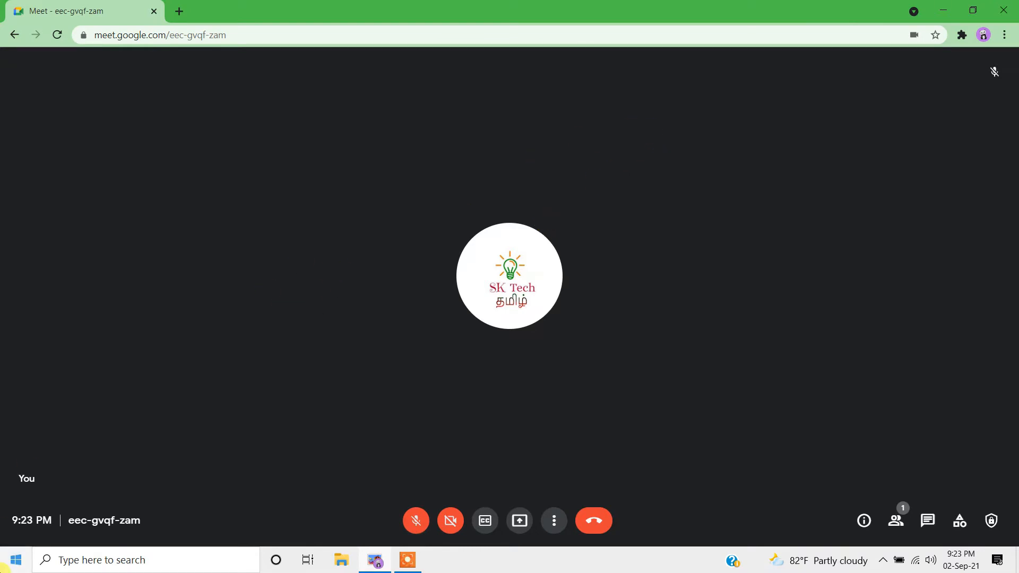
Step: Open Windows Settings and go to the Privacy > Microphone page
type("settings")
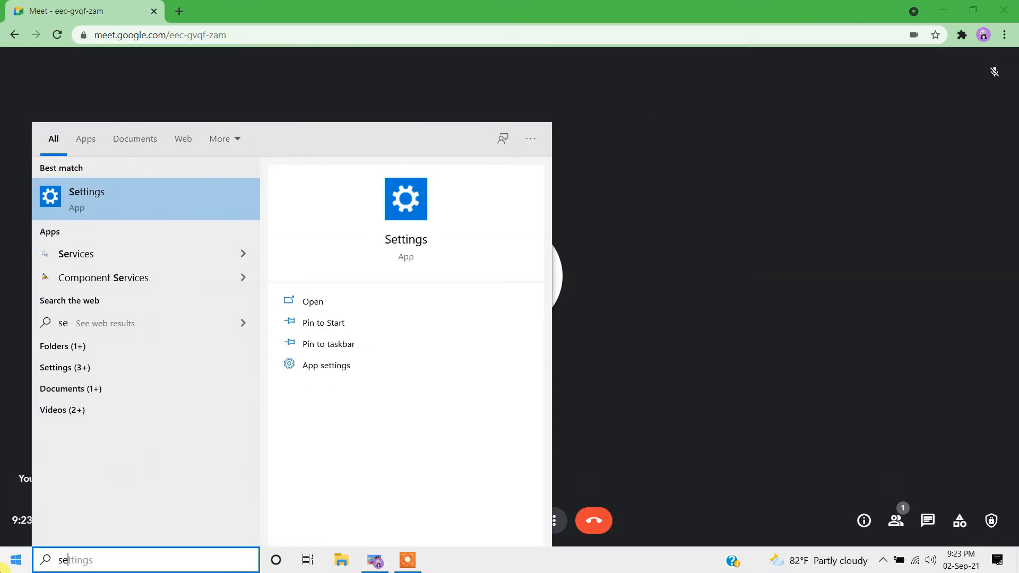
left_click(85, 199)
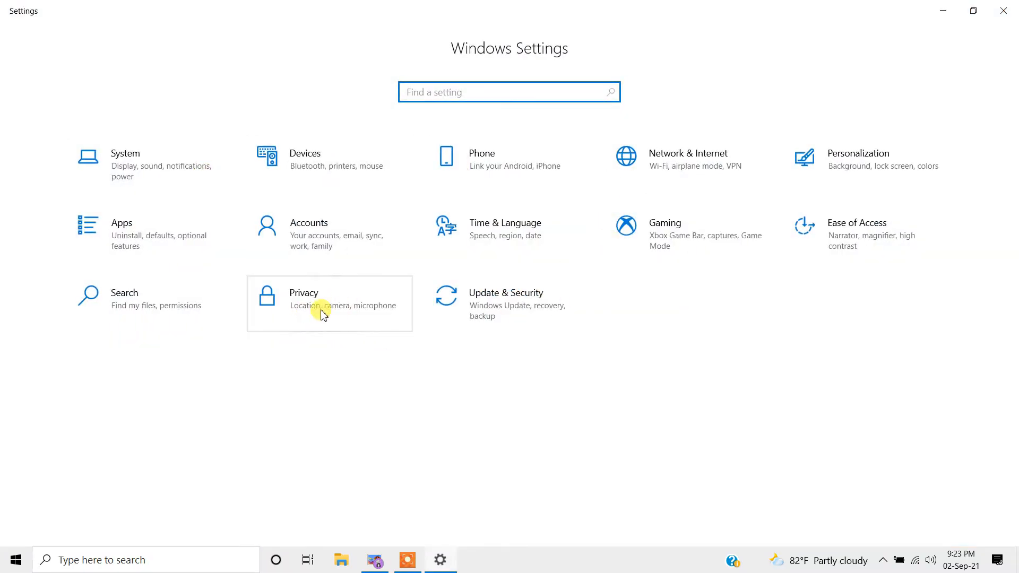
mouse_move(334, 313)
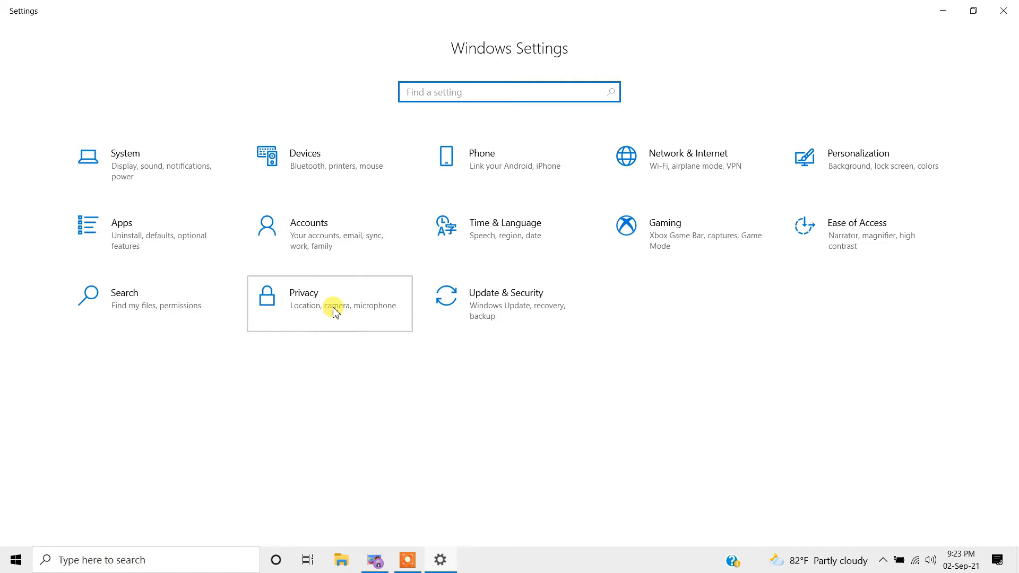
left_click(329, 303)
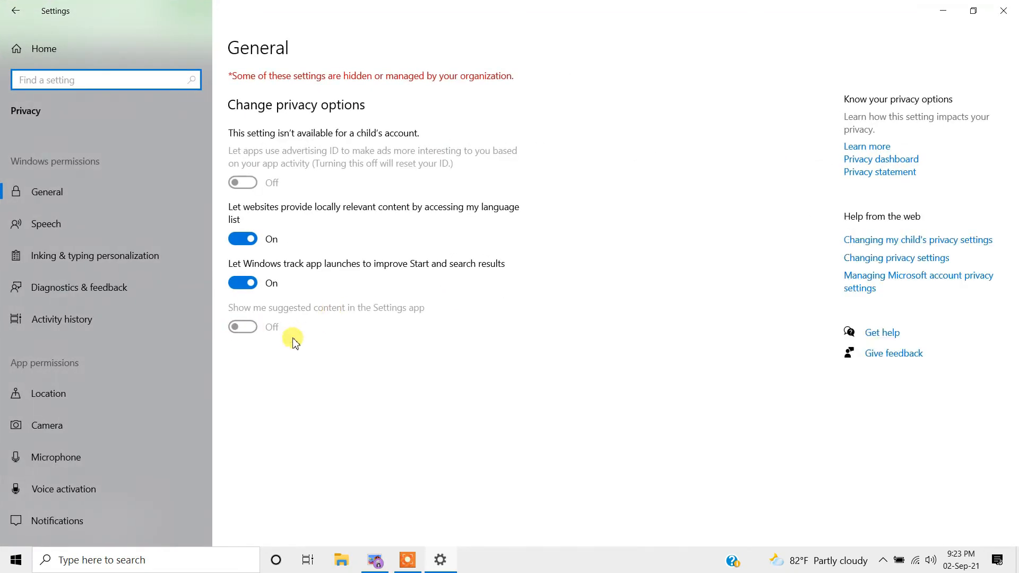
scroll("down", 3)
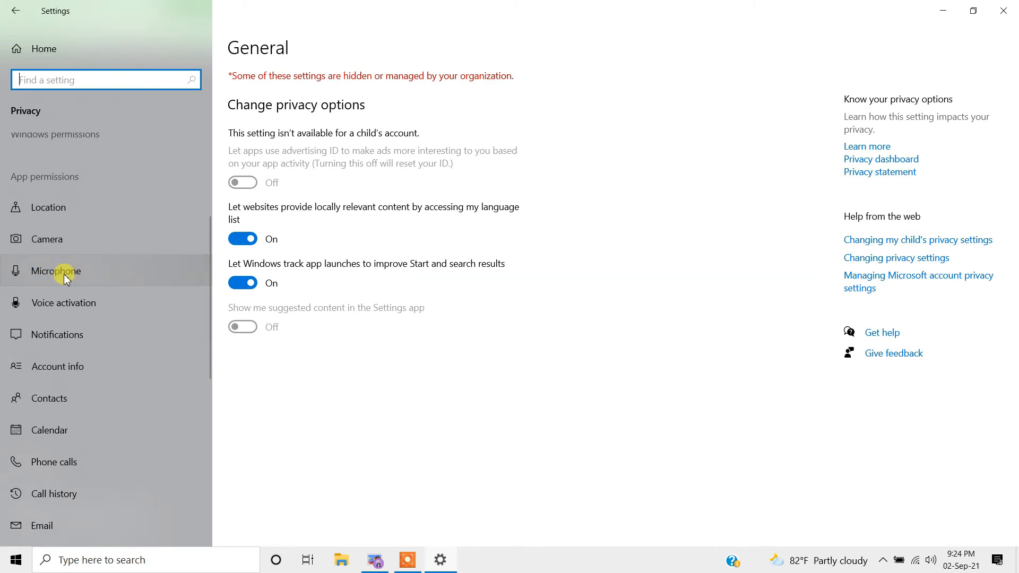
left_click(58, 271)
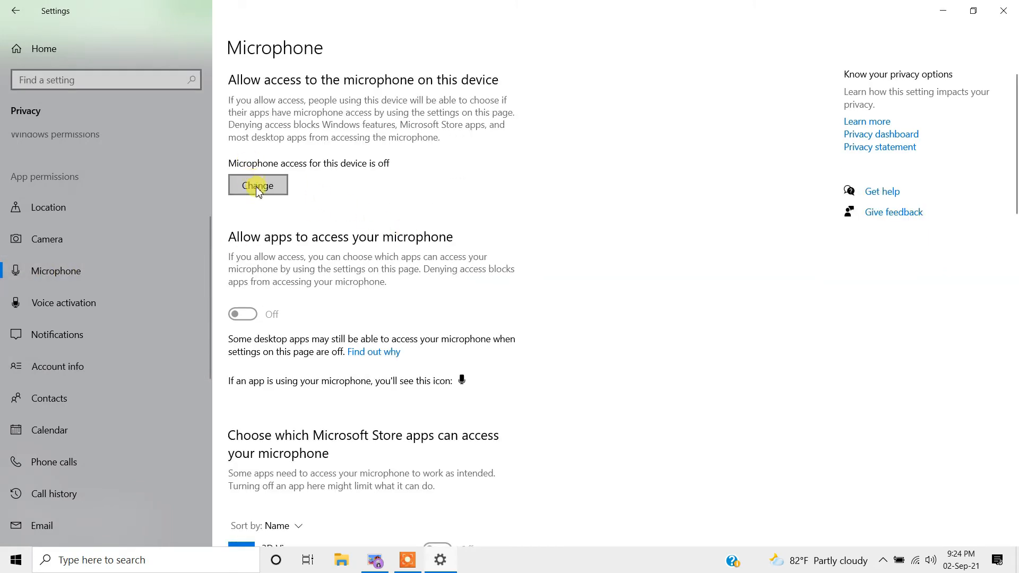
Step: Switch microphone access on for this device and allow apps to use the microphone
left_click(256, 185)
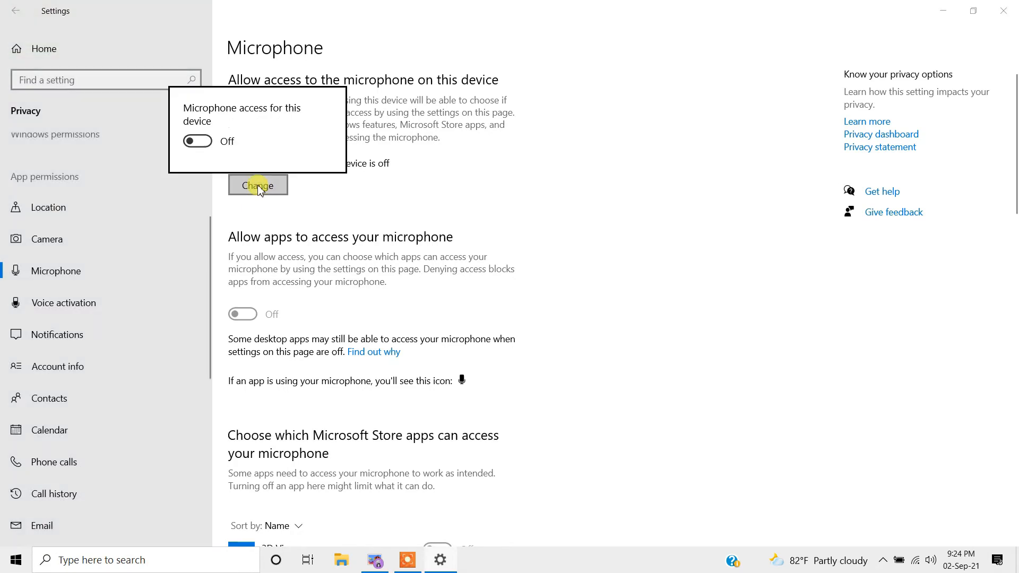
mouse_move(280, 118)
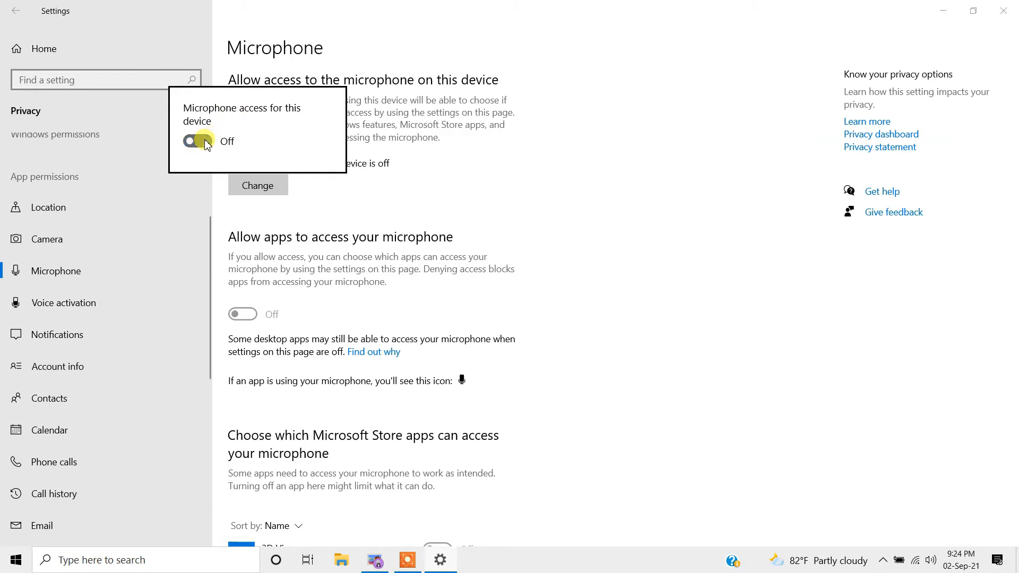
left_click(197, 141)
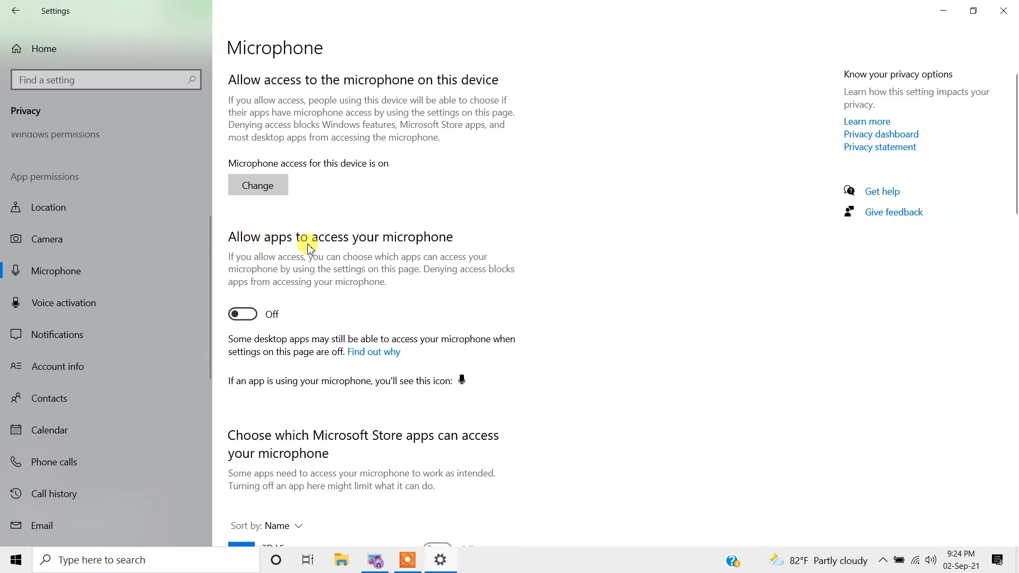
scroll("down", 3)
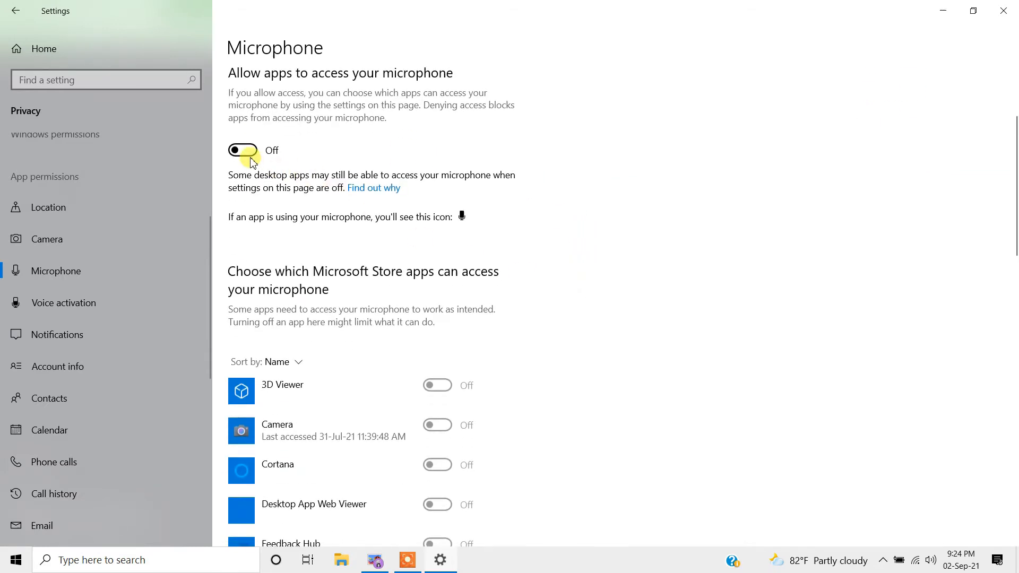
left_click(242, 150)
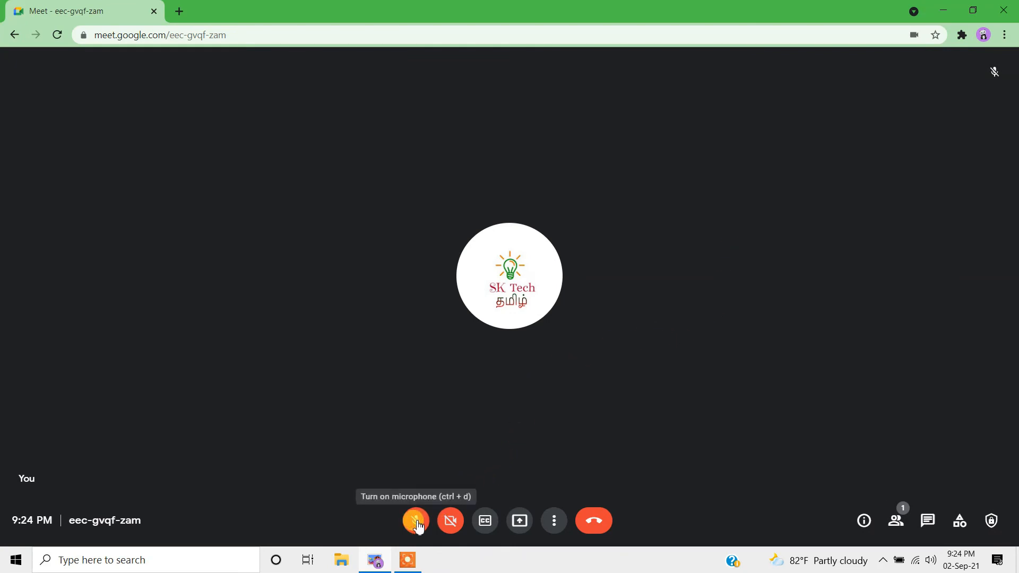
Step: Unmute the Meet microphone and keep allowing meet.google.com to use it
left_click(416, 520)
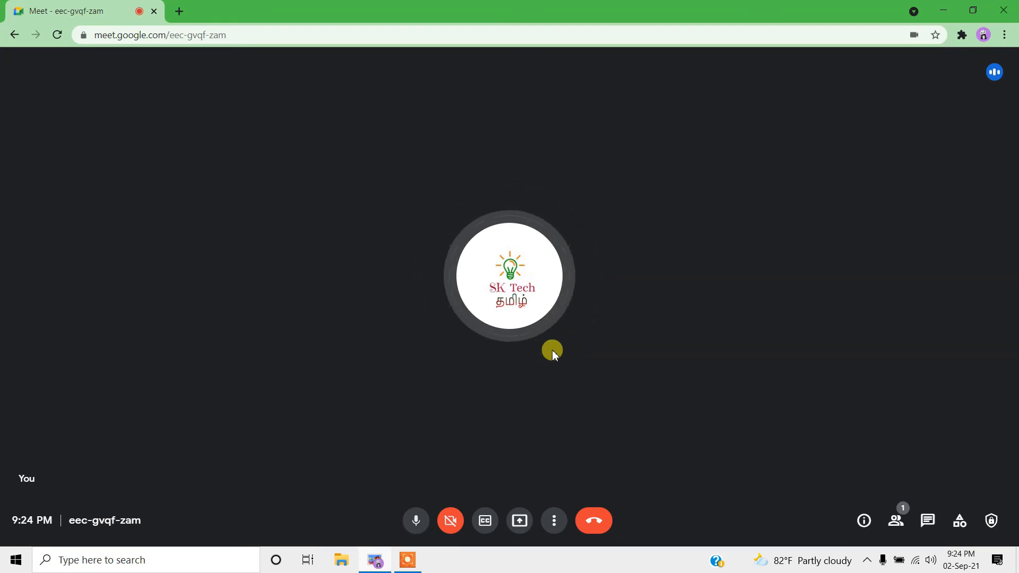
mouse_move(574, 362)
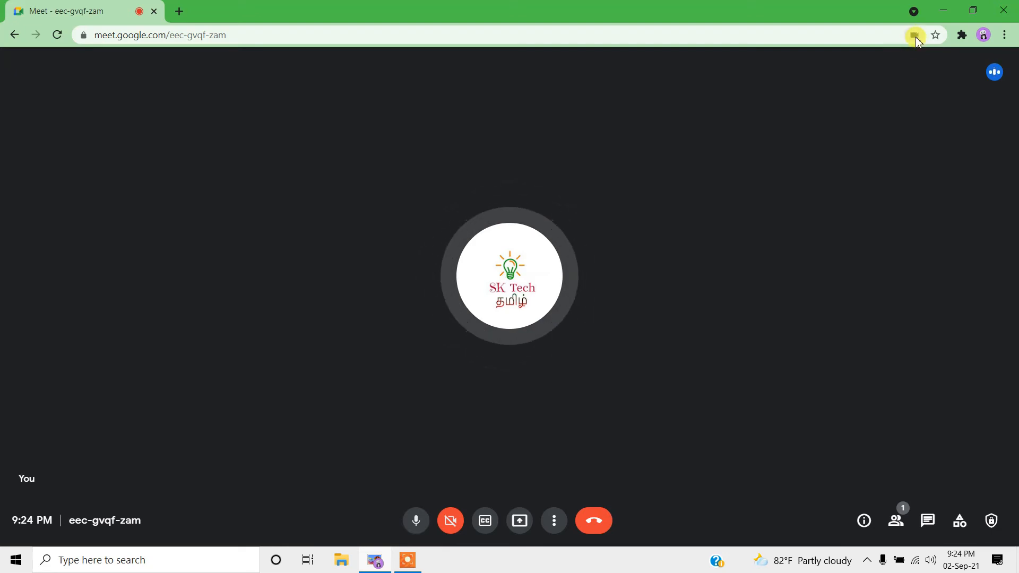
left_click(913, 35)
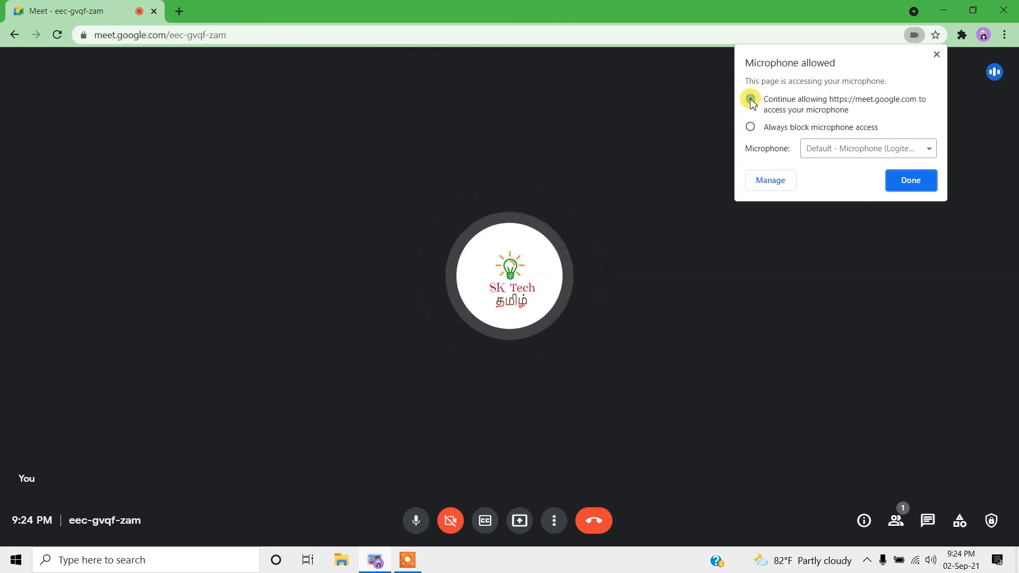
left_click(750, 101)
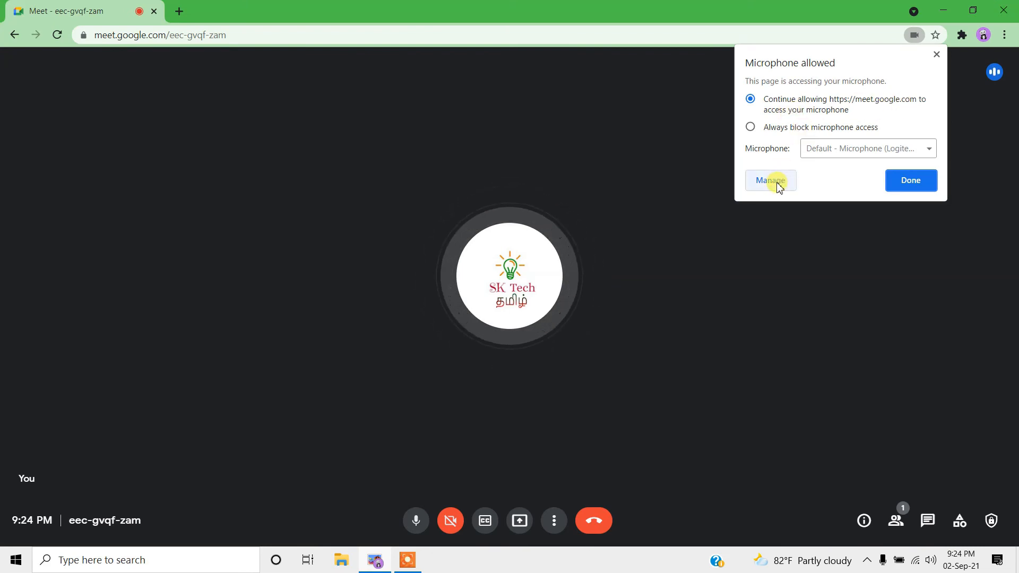
Step: Open Chrome's microphone site settings and the meet.google.com entry showing Allow
left_click(769, 180)
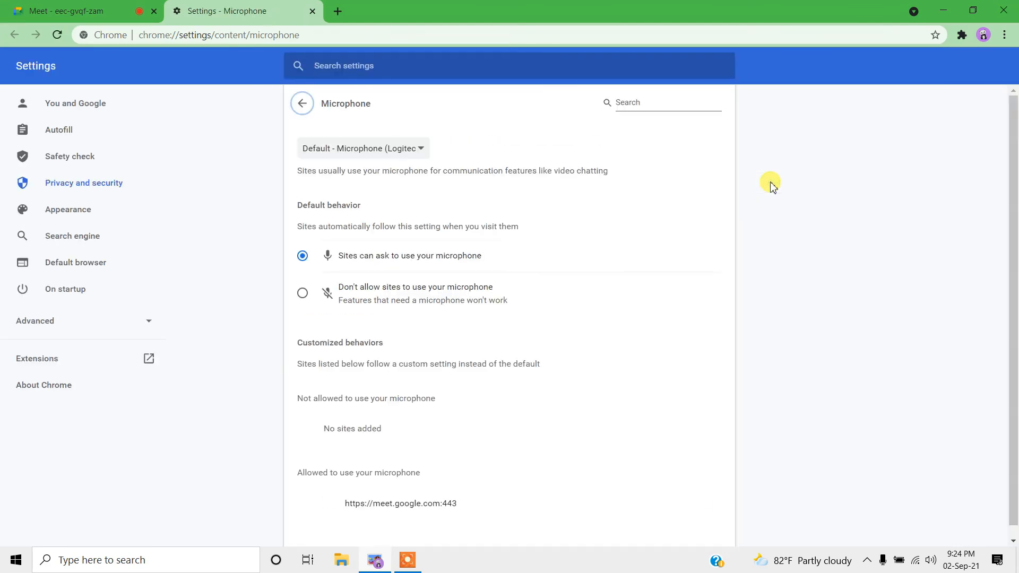
scroll("down", 3)
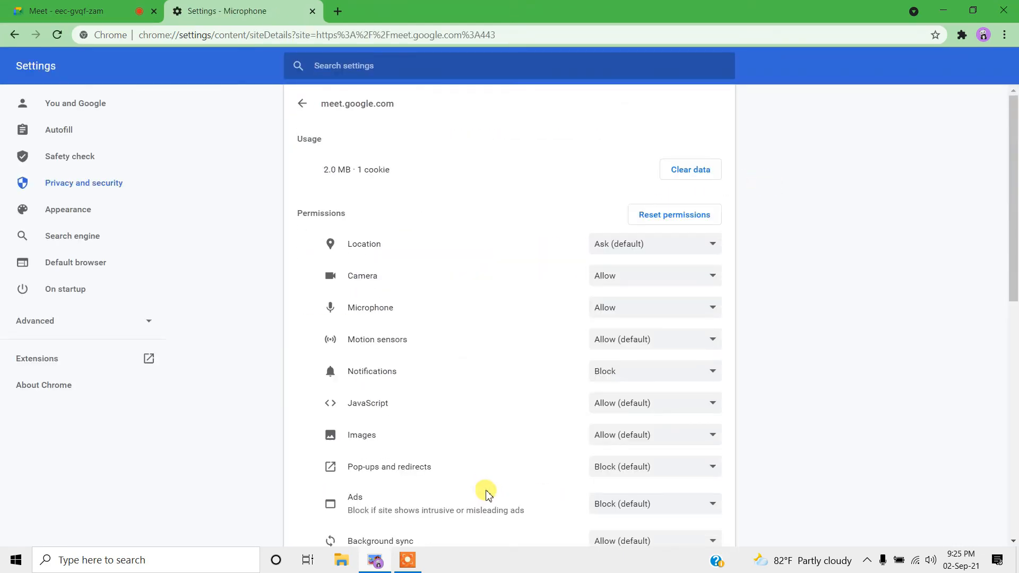
scroll("down", 3)
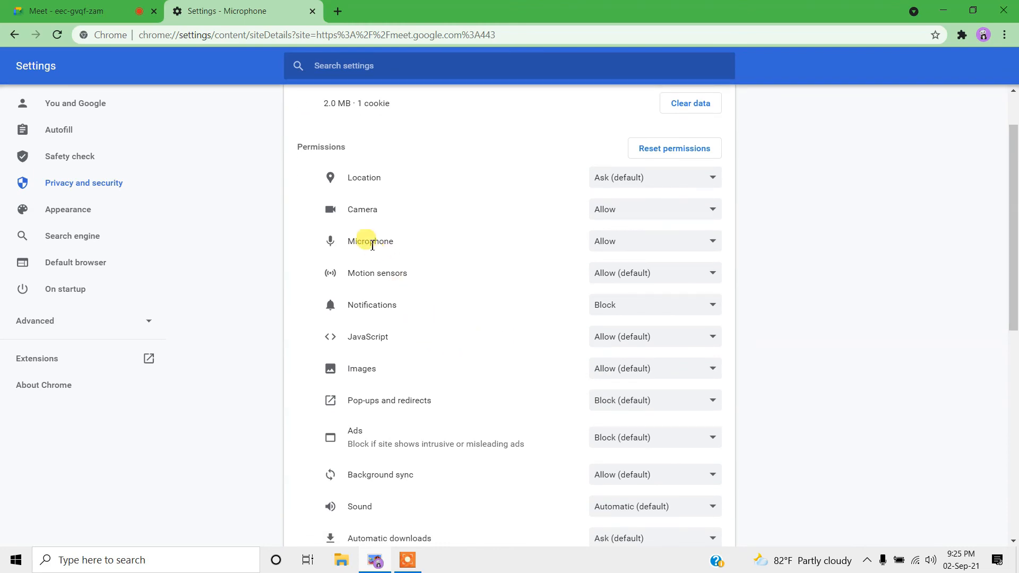
double_click(369, 241)
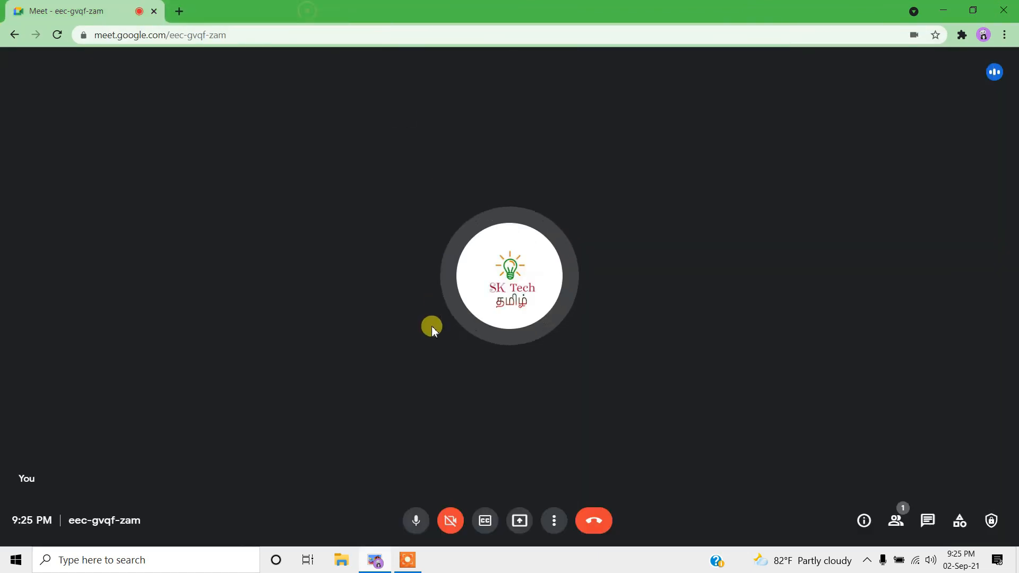
mouse_move(415, 520)
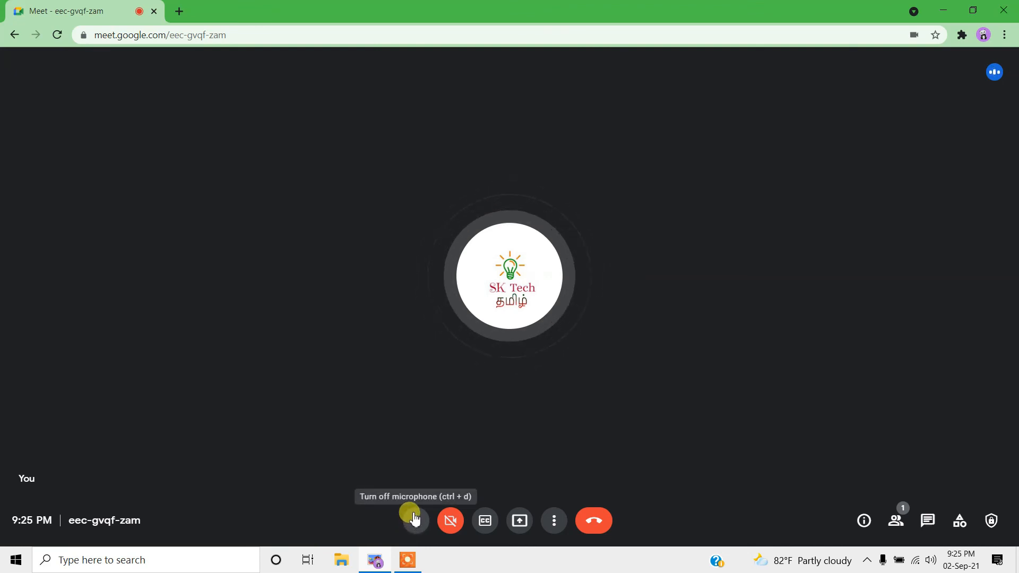
Step: Confirm the Meet call's microphone button now shows the mic as on
left_click(415, 520)
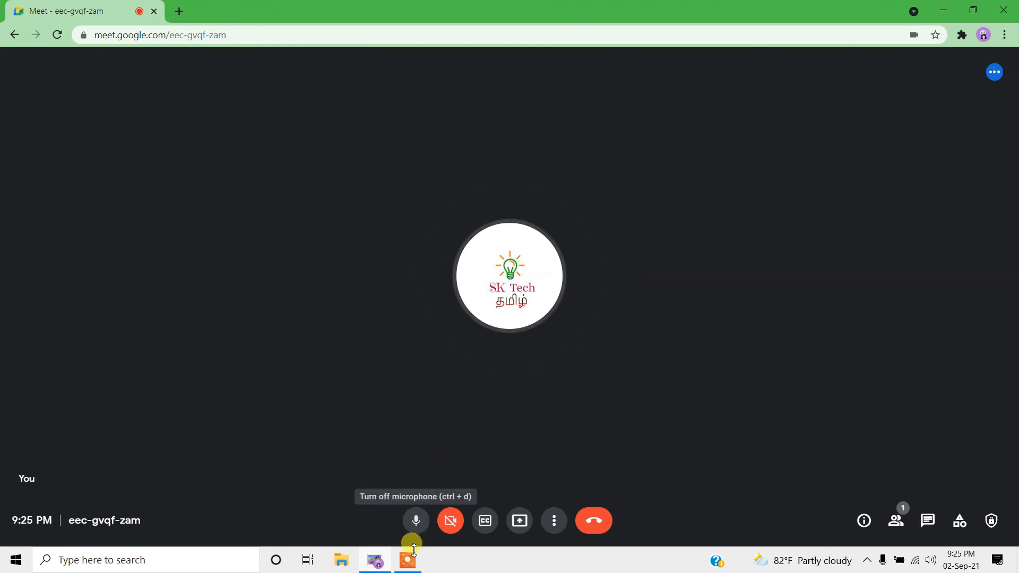